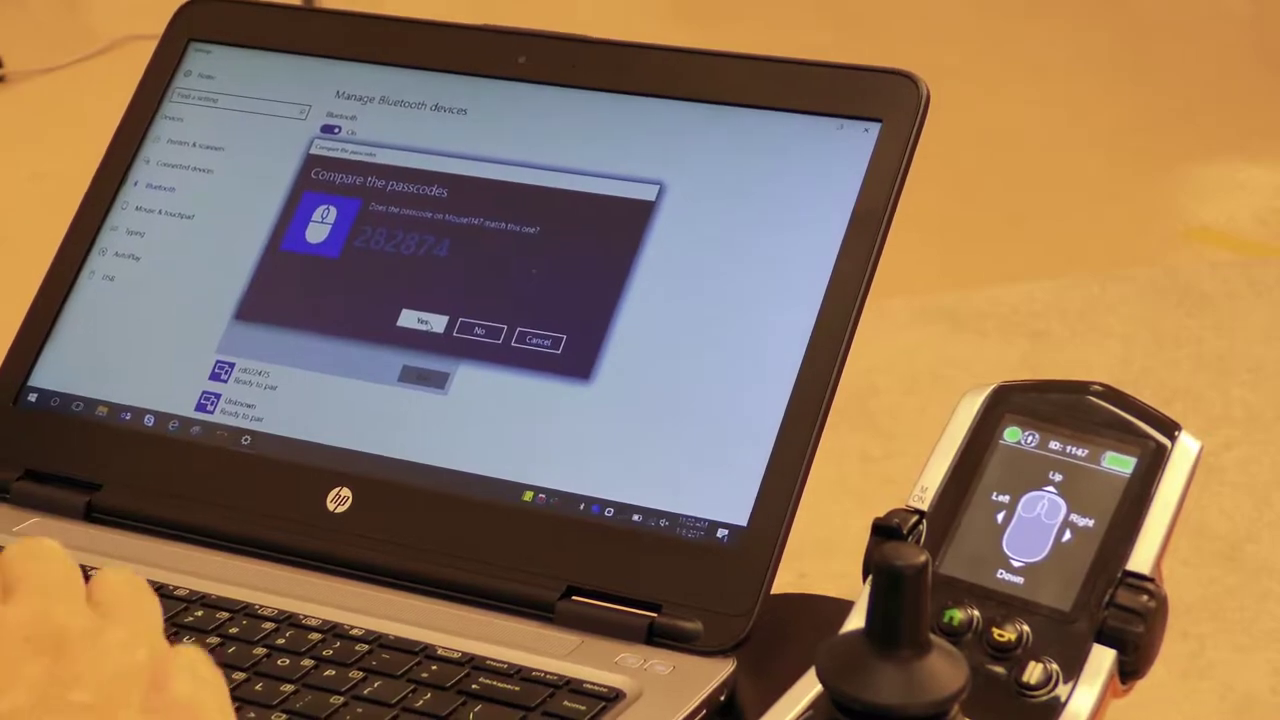
Confirm Yes that the Bluetooth passcode matches the joystick mouse to start pairing.
left_click(420, 328)
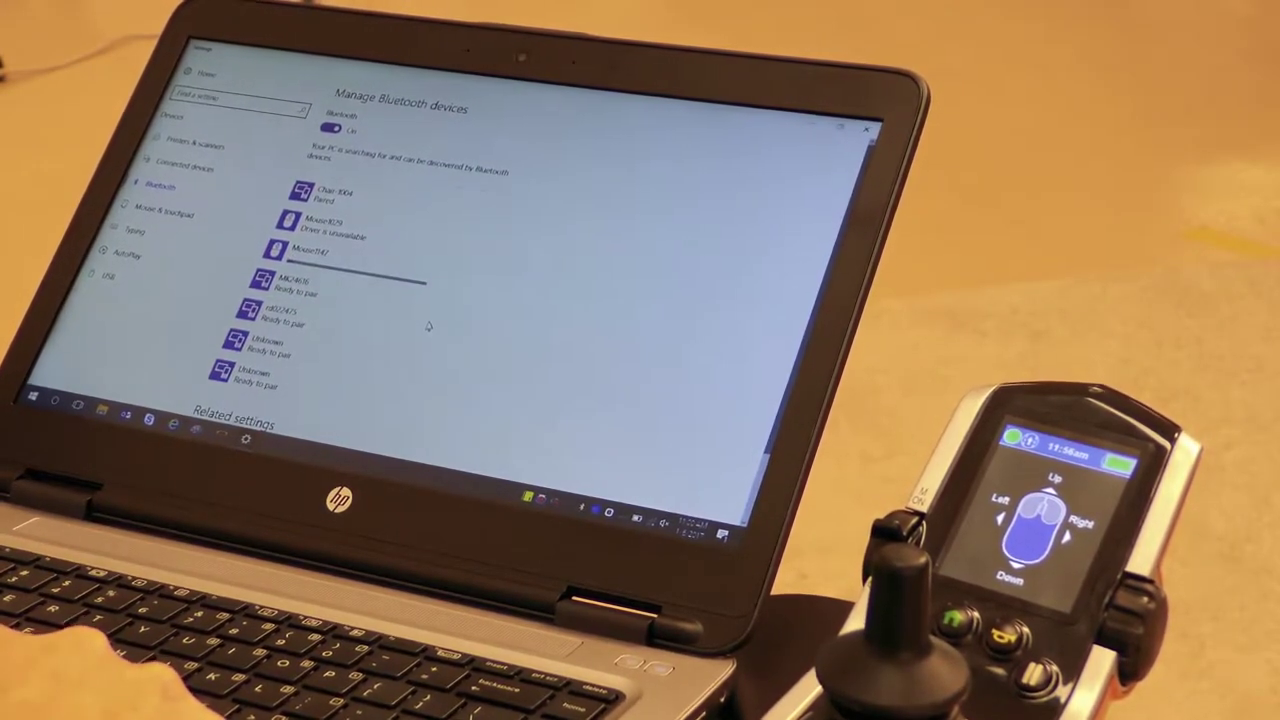